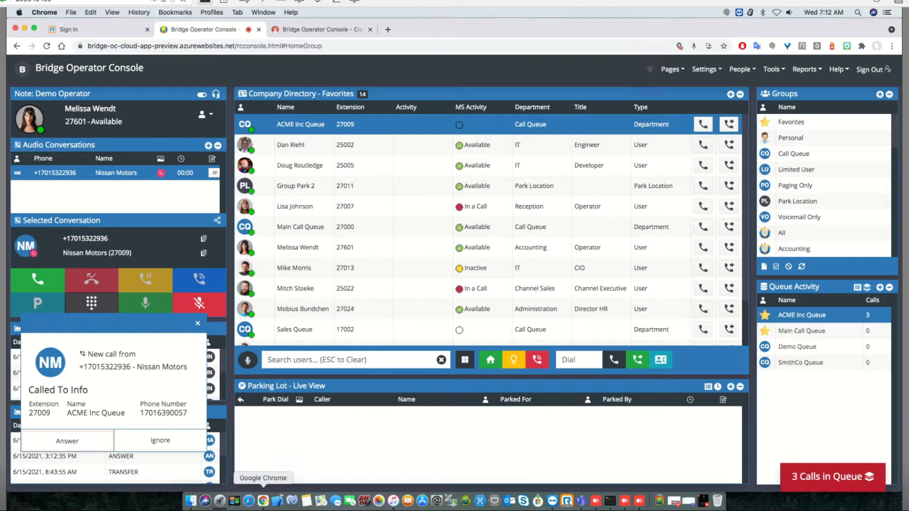
mouse_move(56, 234)
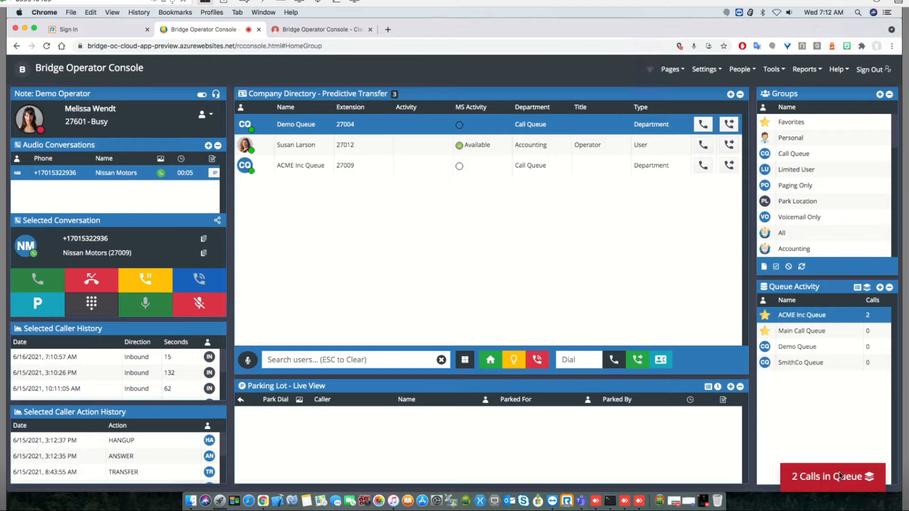
- Park the Nissan Motors call from Selected Conversation into the Parking Lot at *810
left_click(831, 476)
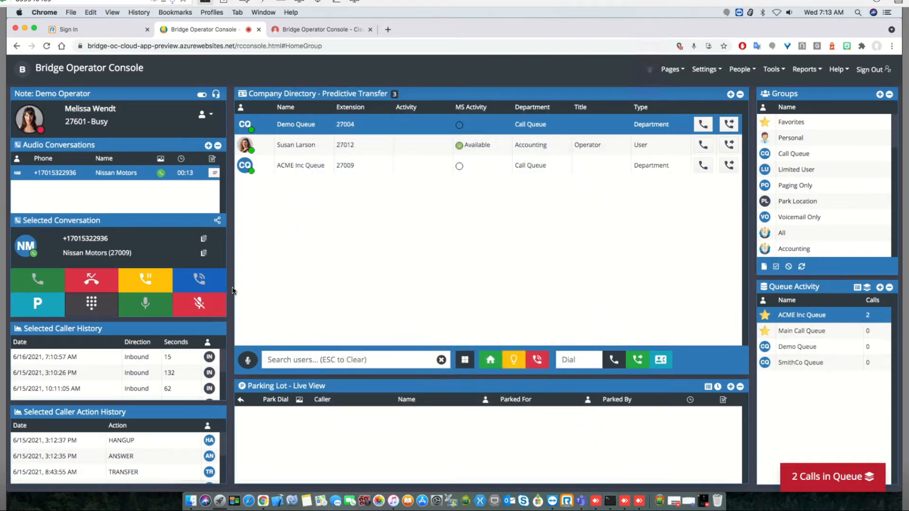
mouse_move(244, 197)
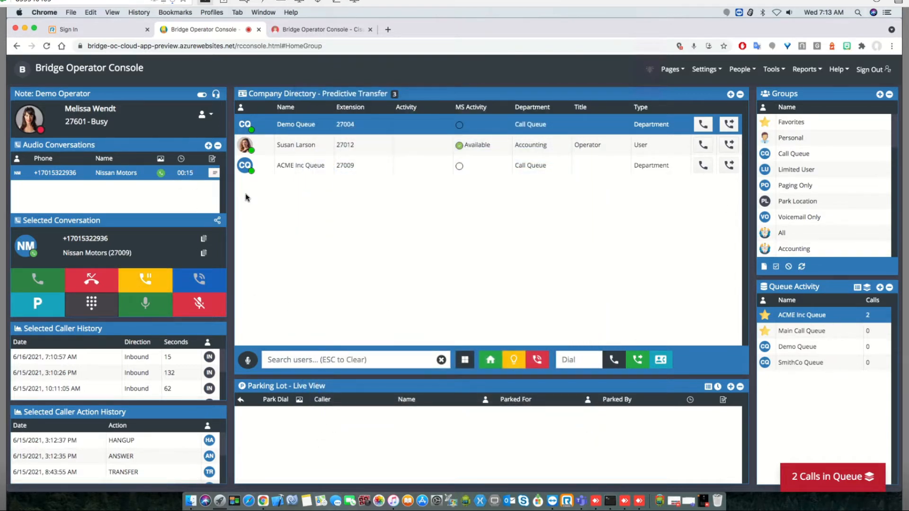
mouse_move(272, 215)
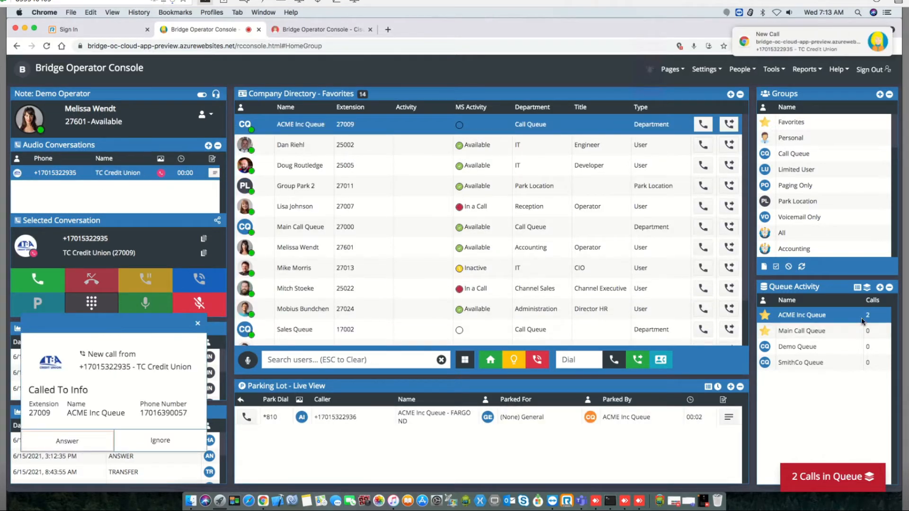
- Answer and park the remaining ACME Inc Queue calls at *812 and *814
left_click(67, 441)
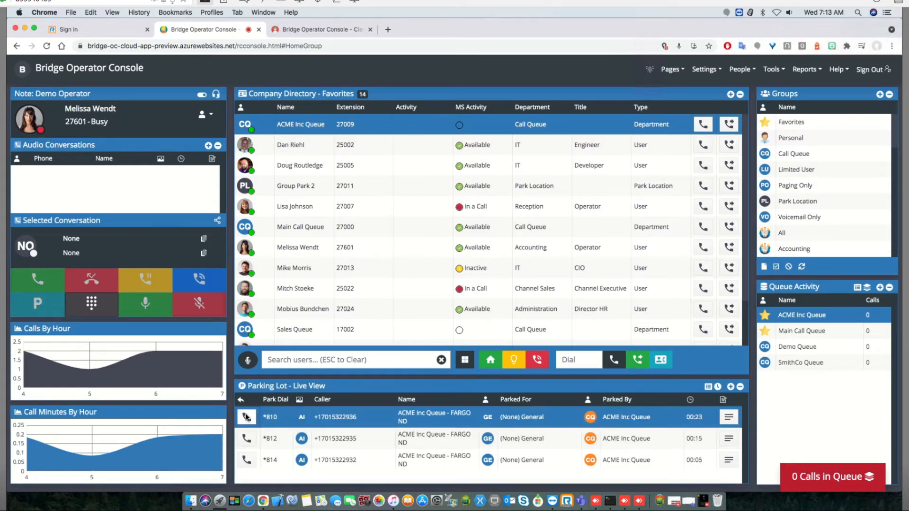
- Retrieve the Nissan Motors call from Parking Lot slot *810
left_click(246, 417)
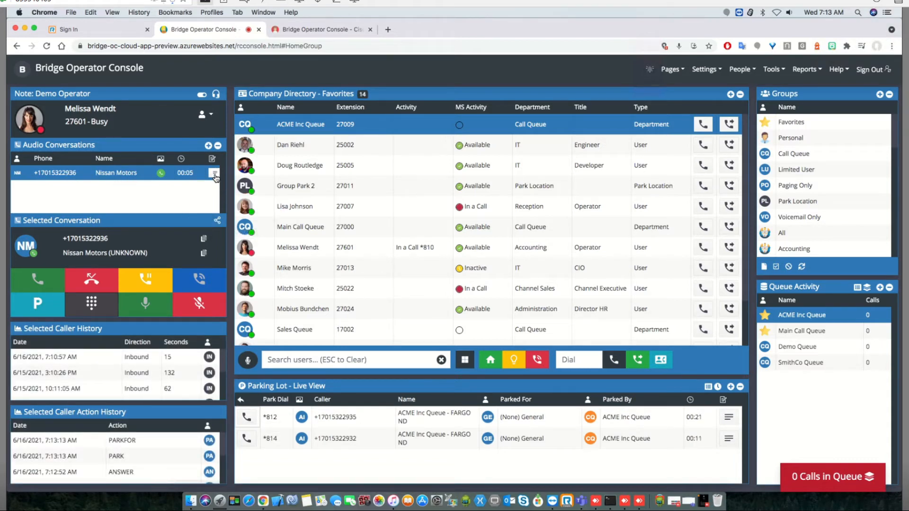
mouse_move(214, 172)
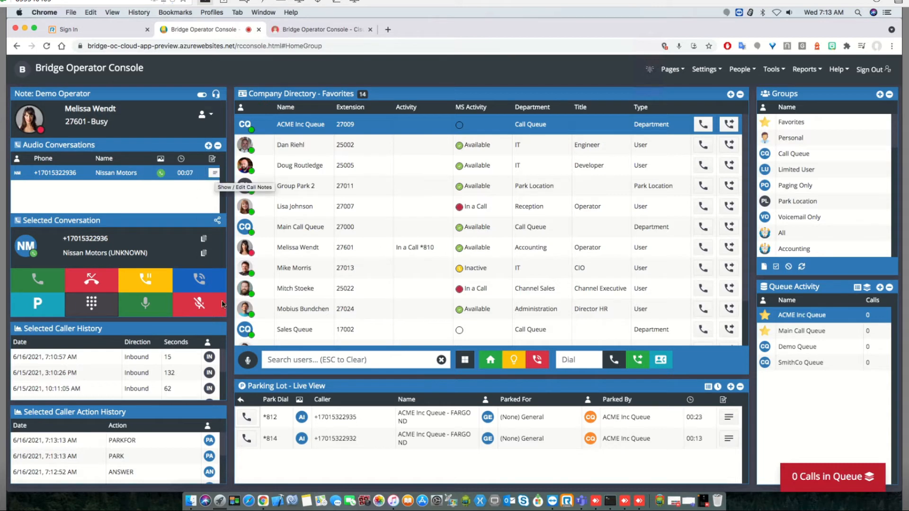
mouse_move(200, 168)
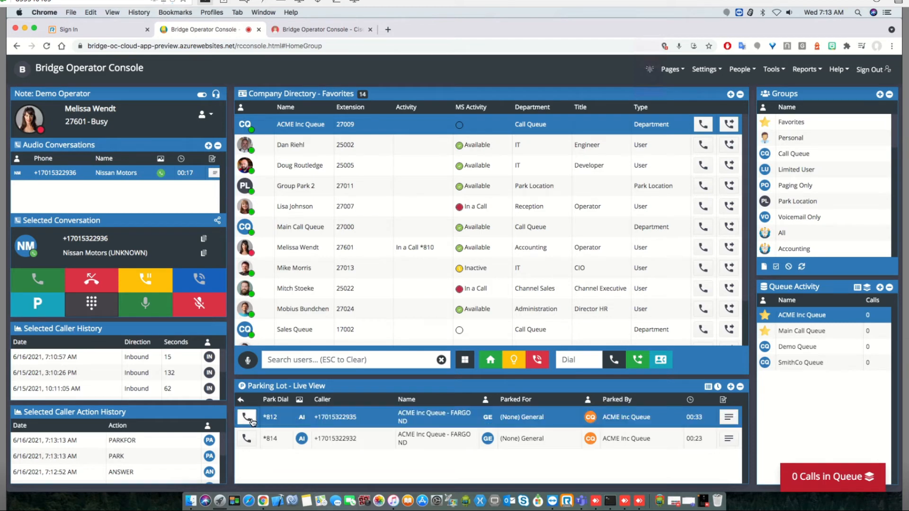
- Retrieve the TC Credit Union call at *812 and the last call at *814
left_click(246, 416)
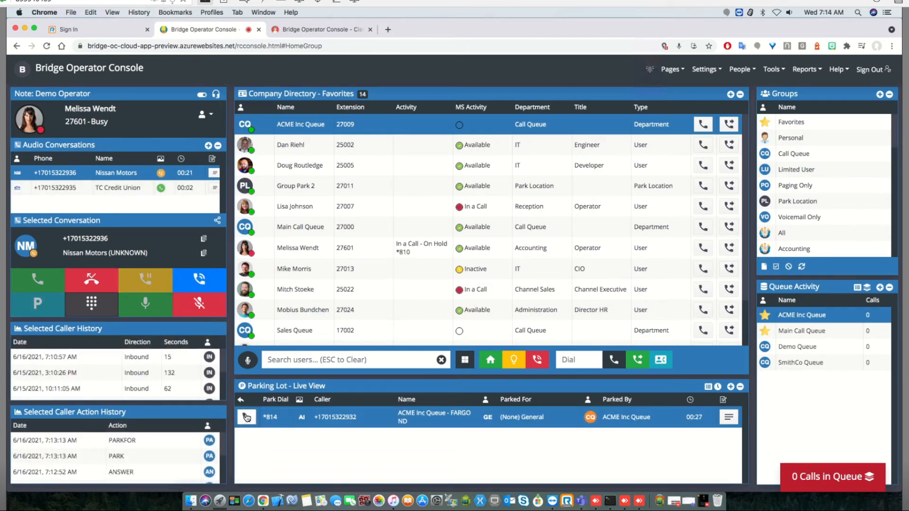
left_click(247, 417)
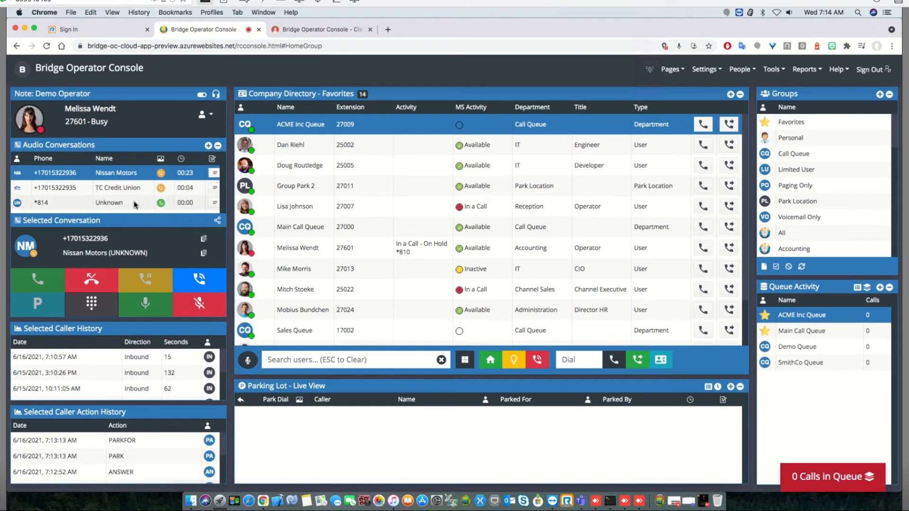